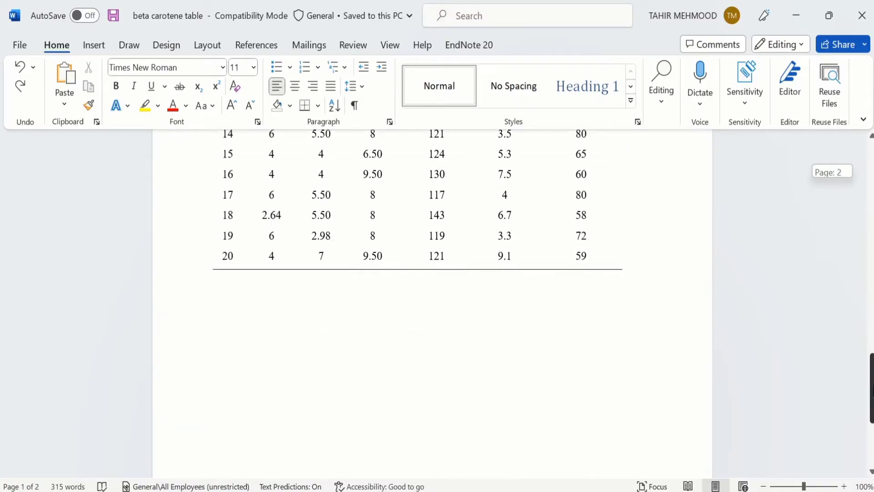
# - Scroll up from page 2 to the first rows of the beta carotene table
pyautogui.scroll(3)
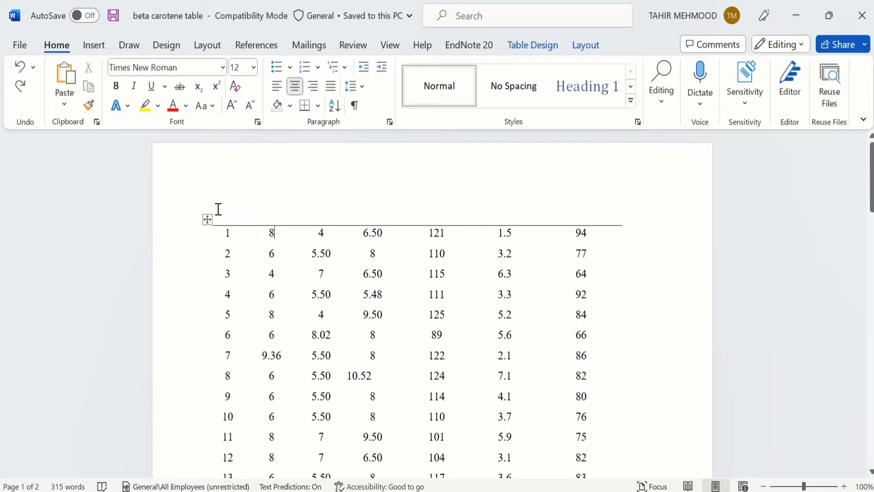
pyautogui.moveTo(207, 218)
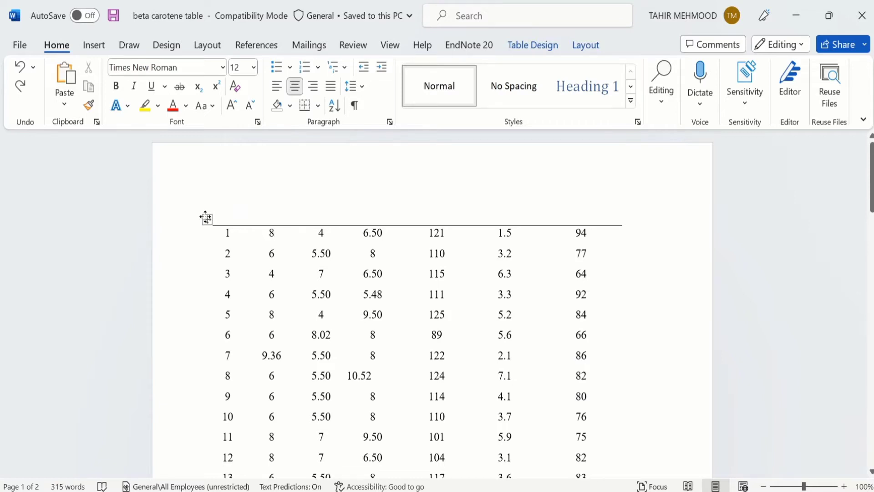
# - Select the whole beta carotene table using its top-left move handle
pyautogui.click(207, 219)
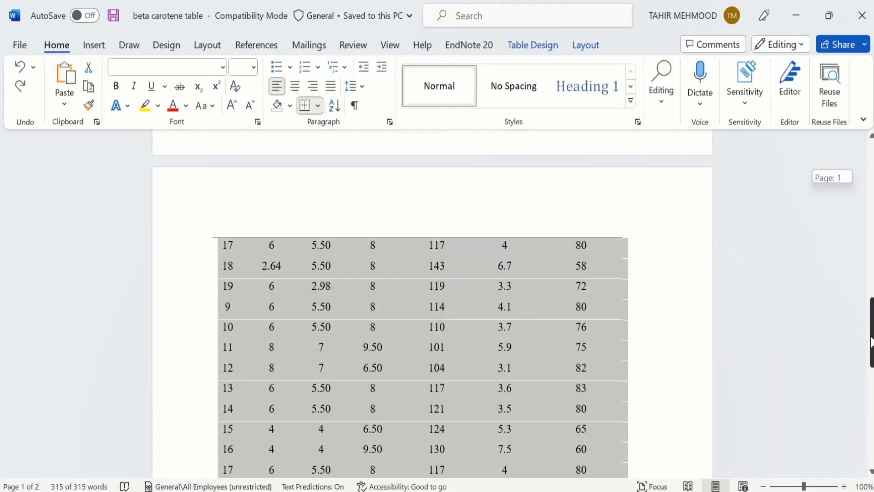
pyautogui.scroll(3)
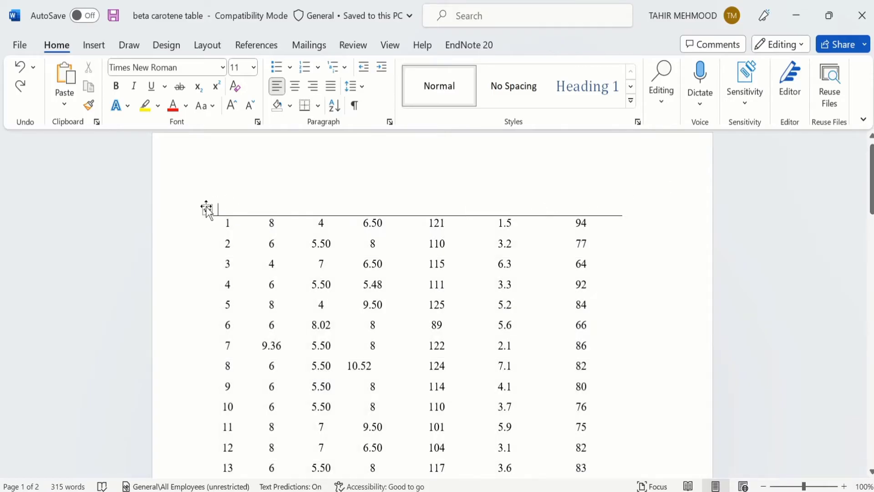
pyautogui.click(207, 209)
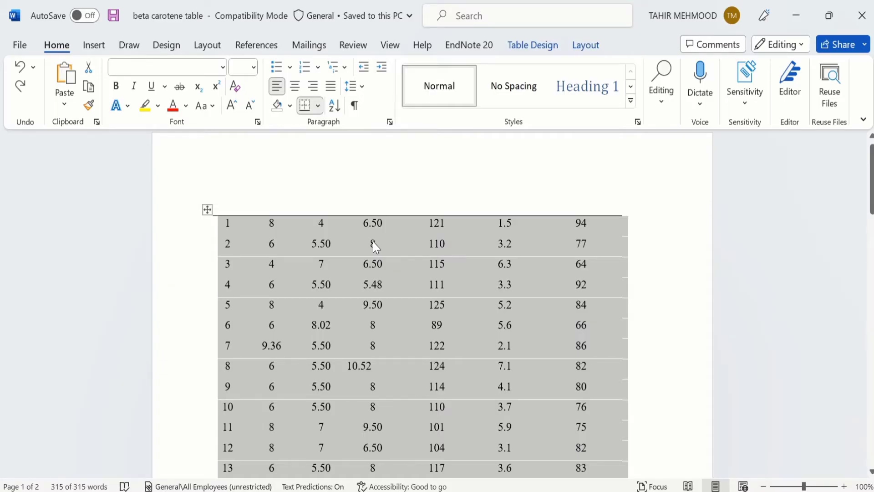
# - Open Text Direction from the selected table's context menu
pyautogui.rightClick(372, 243)
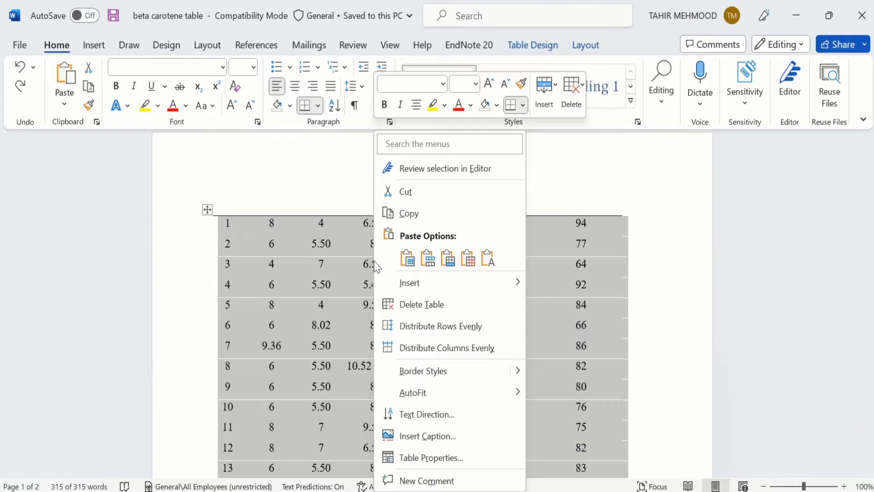
pyautogui.moveTo(422, 379)
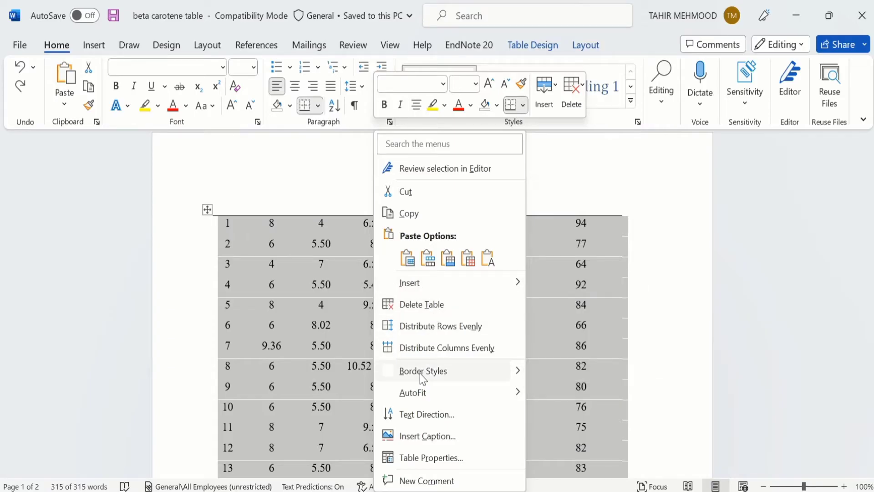
pyautogui.moveTo(426, 414)
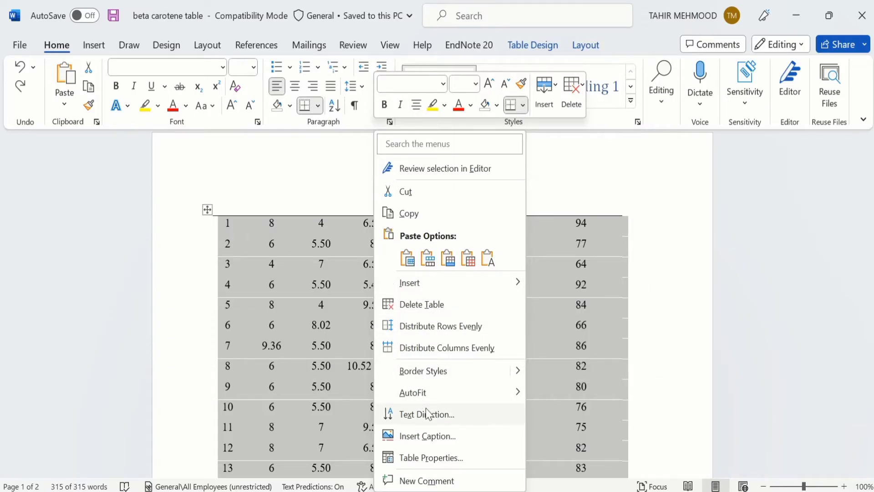
pyautogui.click(426, 414)
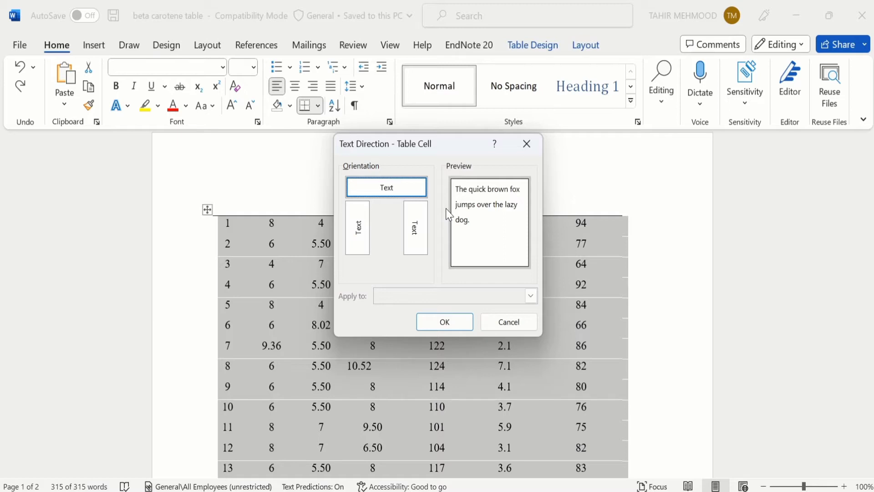
# - Apply top-to-bottom vertical text direction to all table cells
pyautogui.click(358, 227)
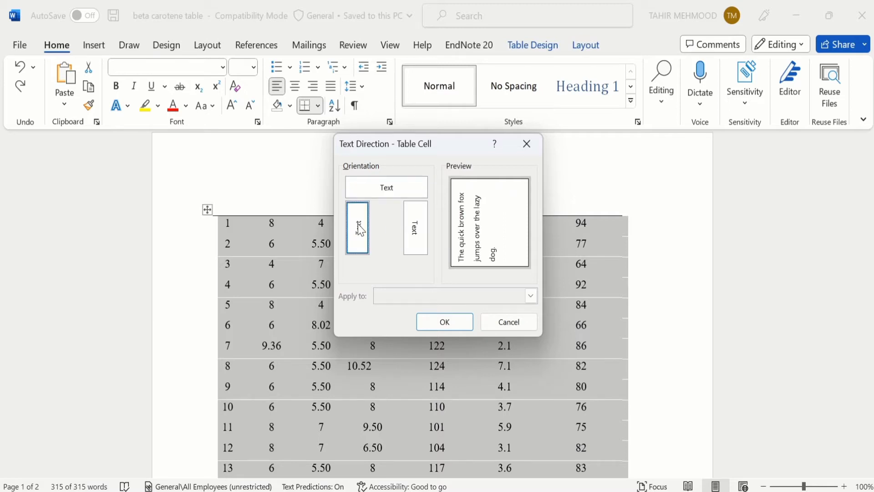
pyautogui.click(415, 228)
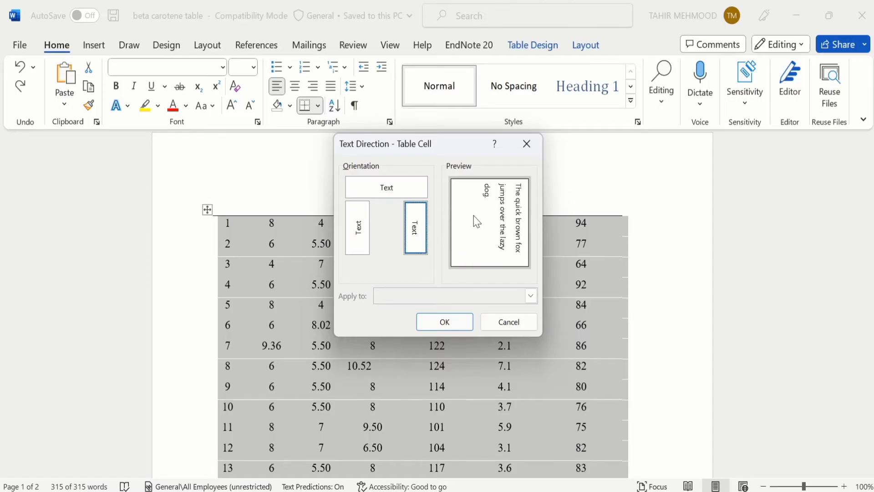
pyautogui.moveTo(469, 246)
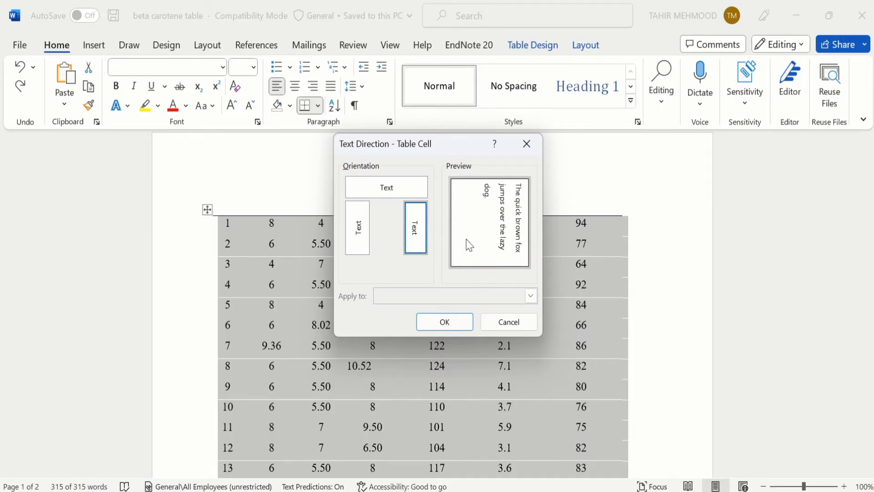
pyautogui.moveTo(486, 203)
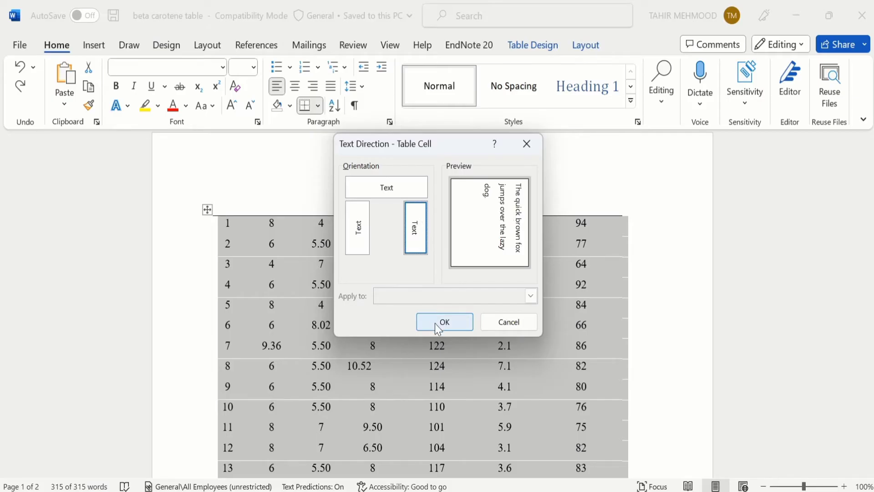
pyautogui.click(444, 322)
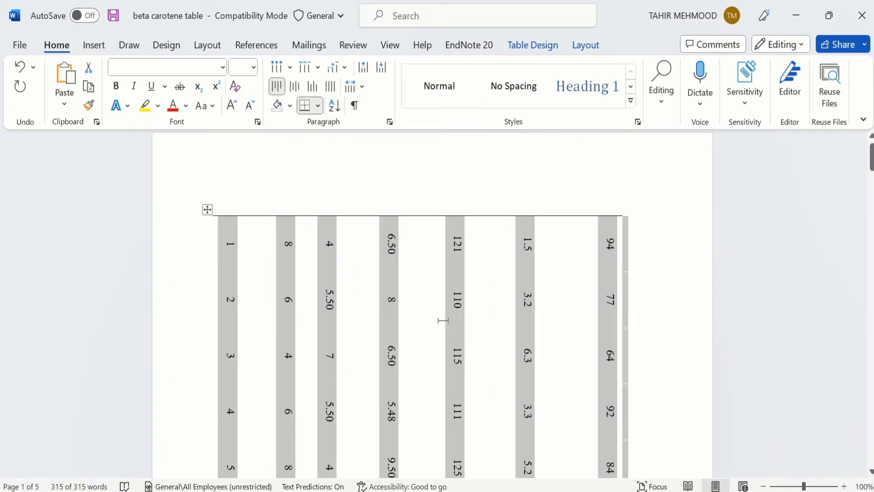
pyautogui.moveTo(523, 320)
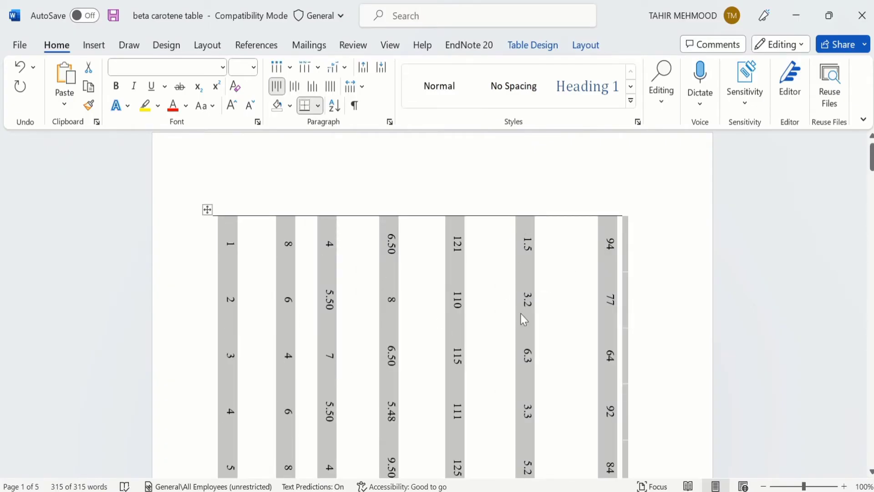
pyautogui.moveTo(532, 274)
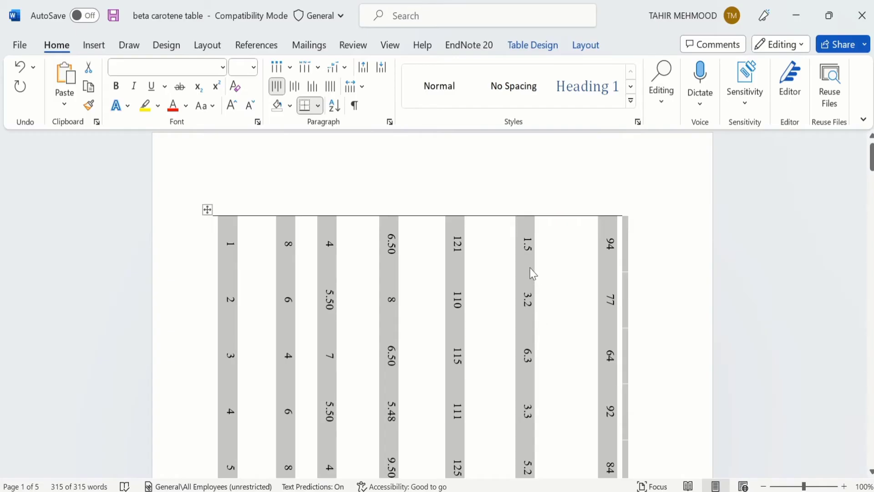
pyautogui.moveTo(535, 246)
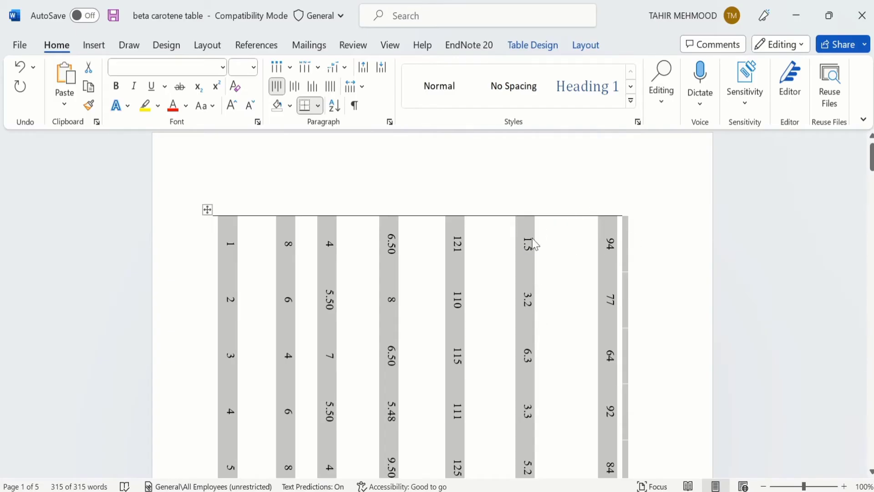
pyautogui.moveTo(528, 251)
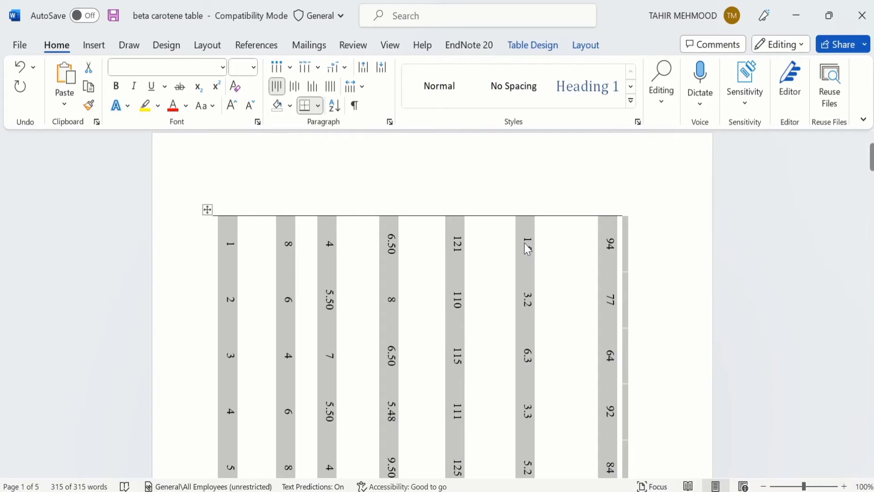
# - Apply AutoFit to Contents to the rotated table's columns
pyautogui.rightClick(527, 249)
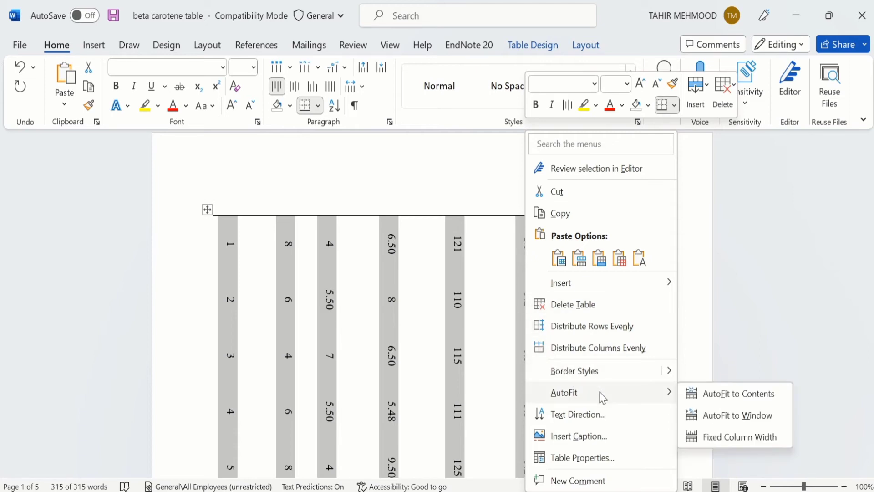
pyautogui.moveTo(657, 396)
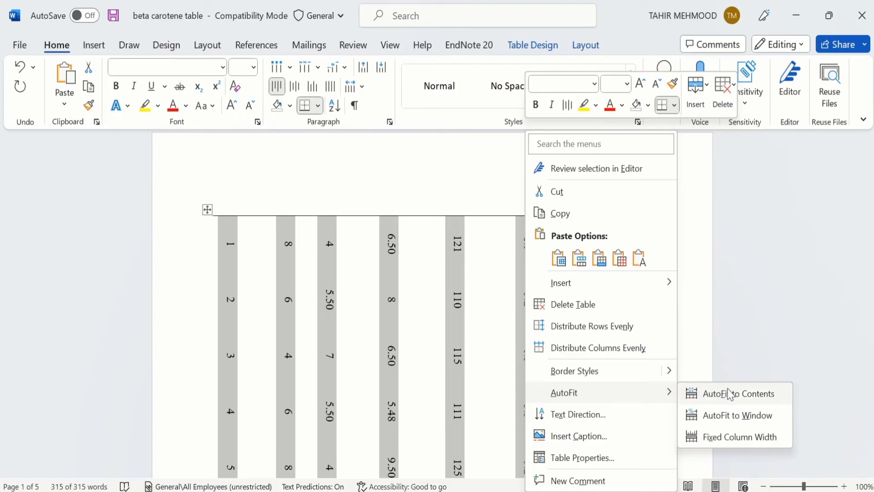
pyautogui.click(740, 393)
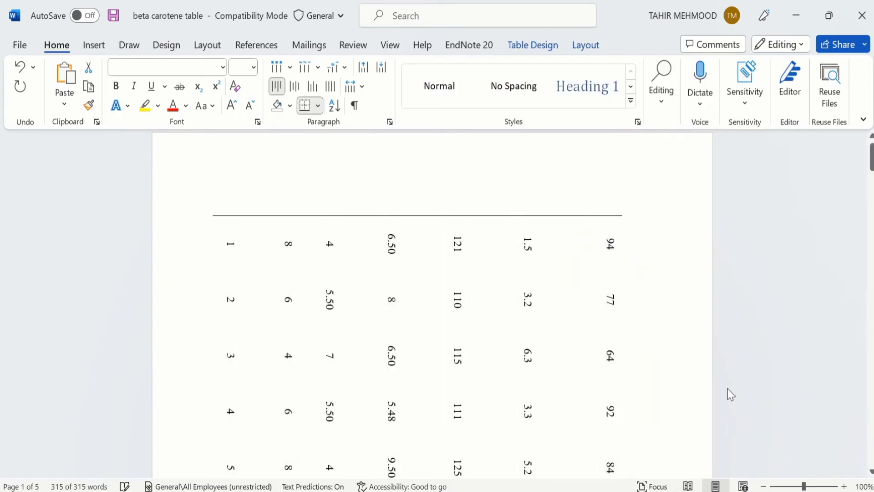
pyautogui.moveTo(856, 168)
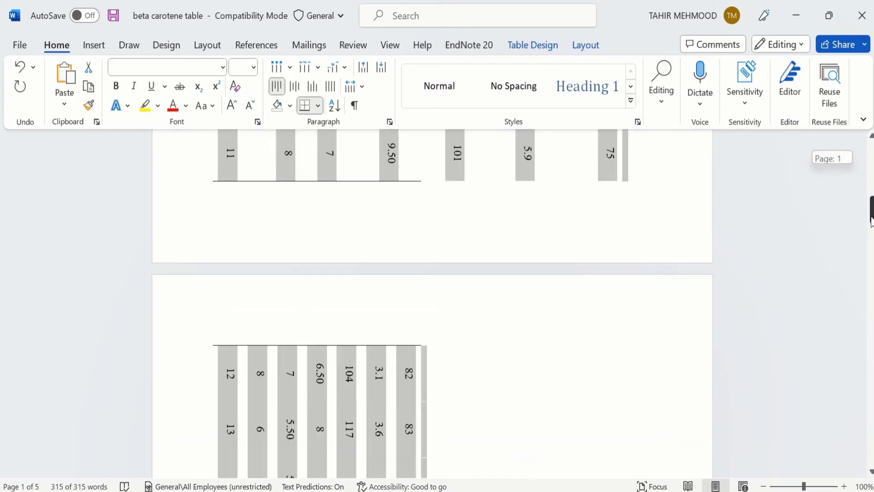
pyautogui.scroll(-3)
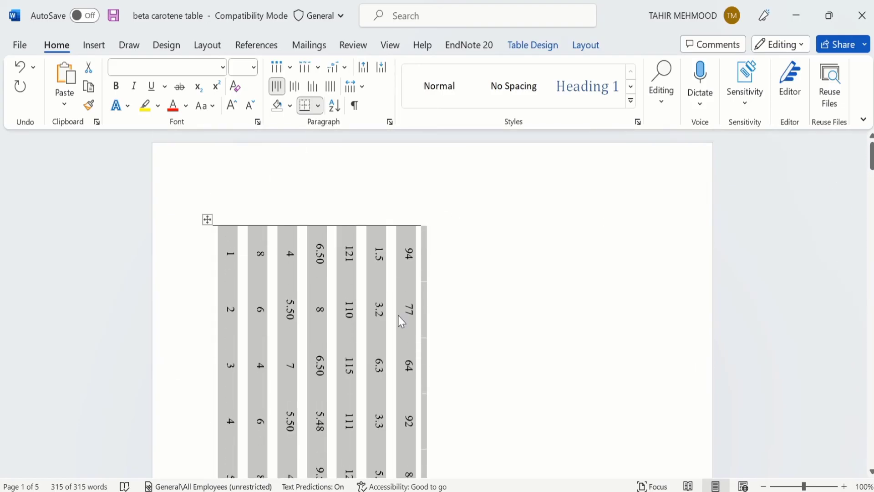
pyautogui.moveTo(402, 213)
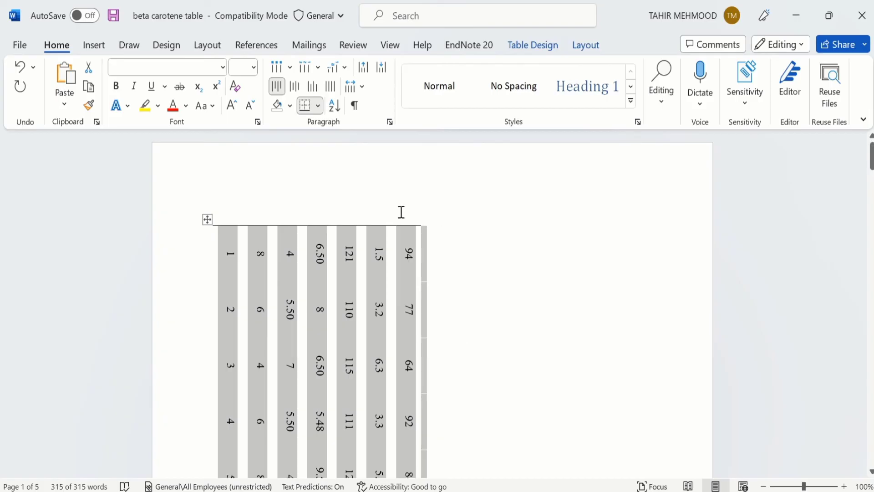
pyautogui.moveTo(450, 260)
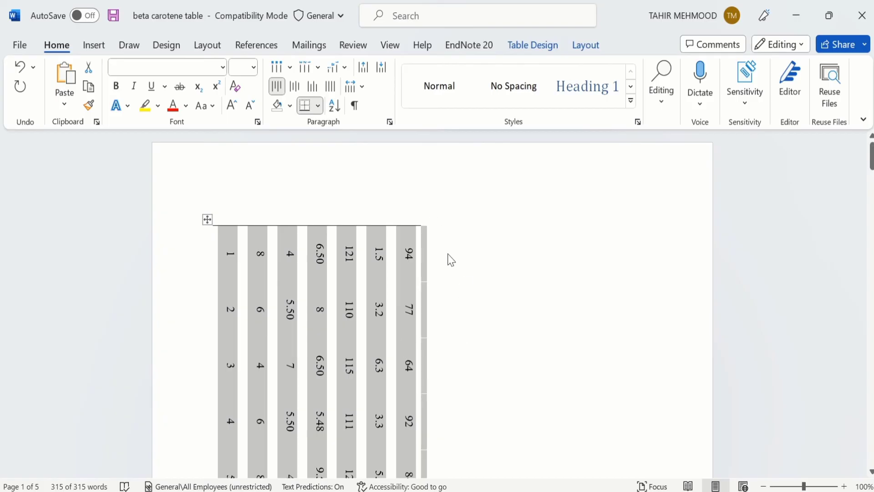
pyautogui.moveTo(510, 272)
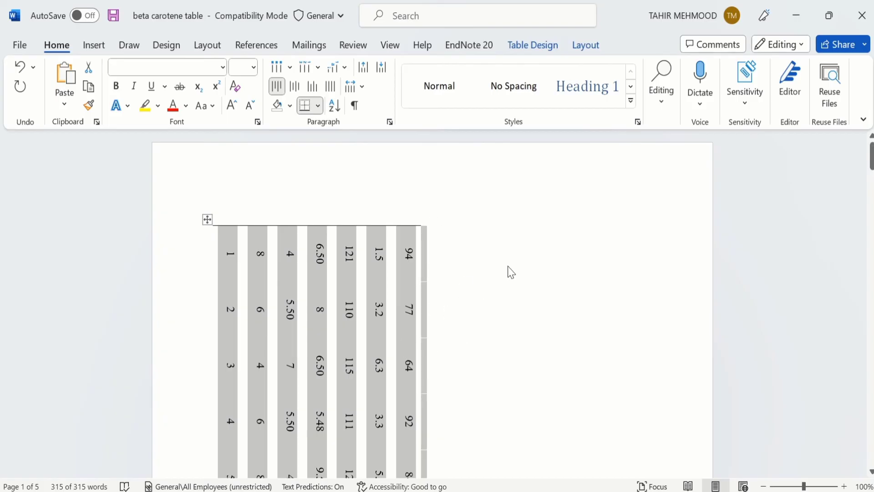
pyautogui.moveTo(420, 234)
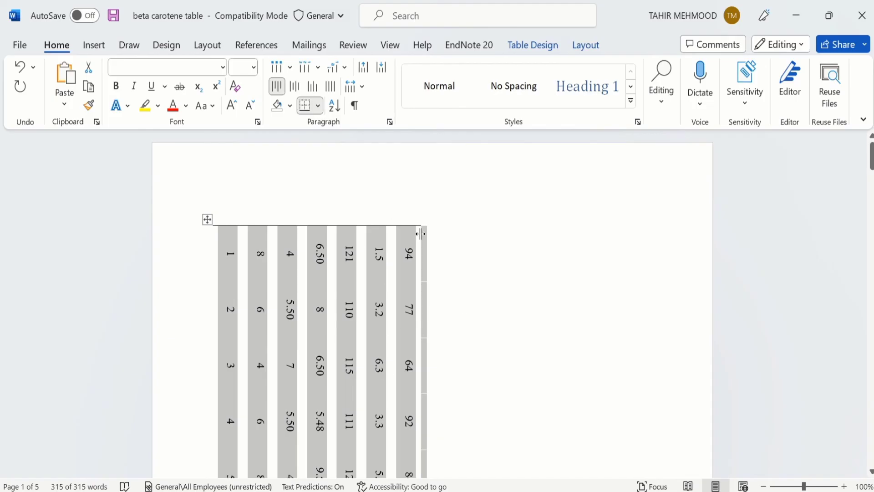
pyautogui.moveTo(399, 240)
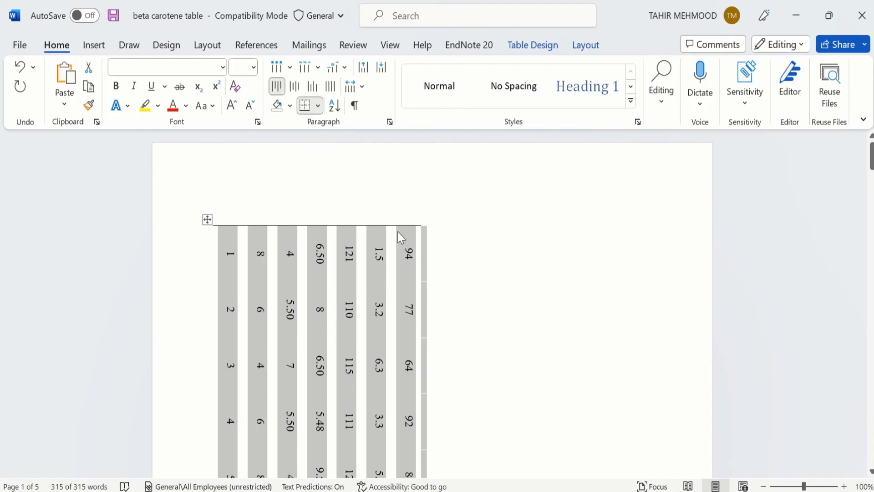
pyautogui.moveTo(372, 376)
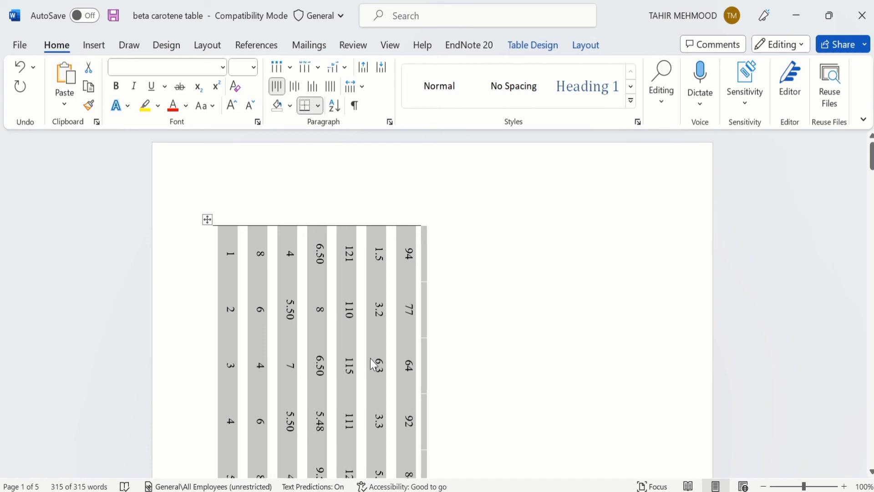